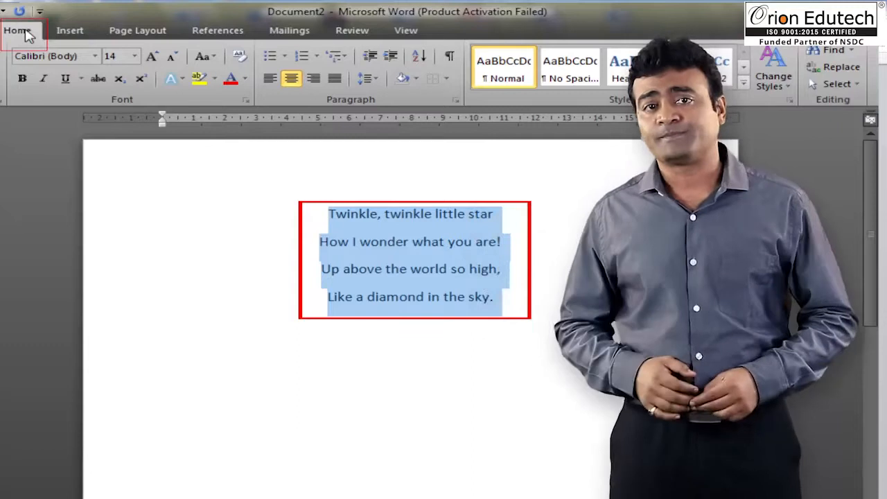
mouse_move(213, 54)
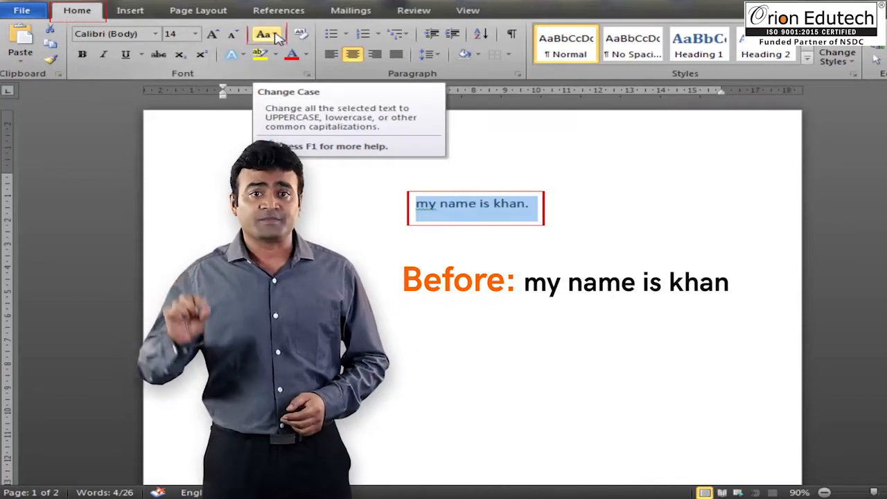
Open the Change Case options for the selected sentence 'my name is khan.'
left_click(262, 34)
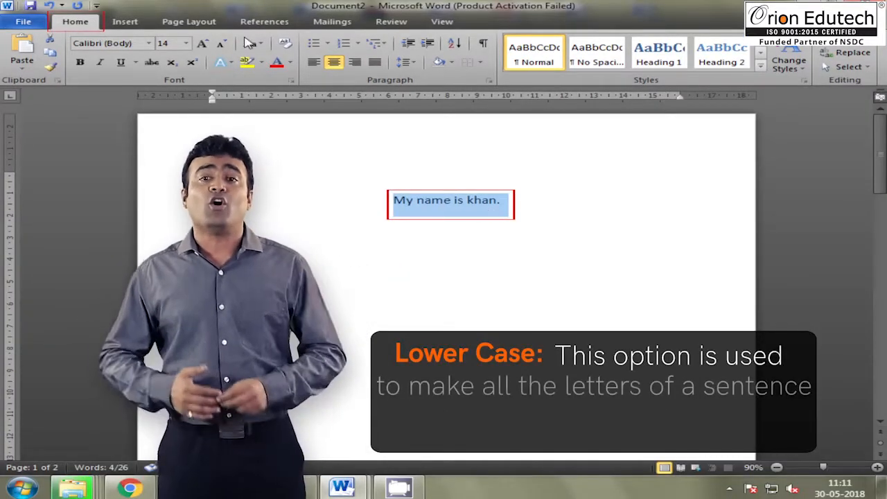
left_click(251, 43)
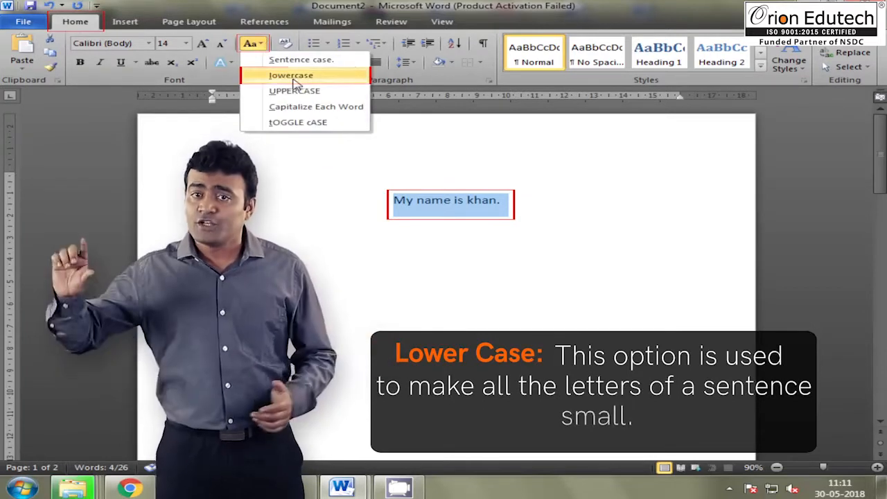
left_click(296, 74)
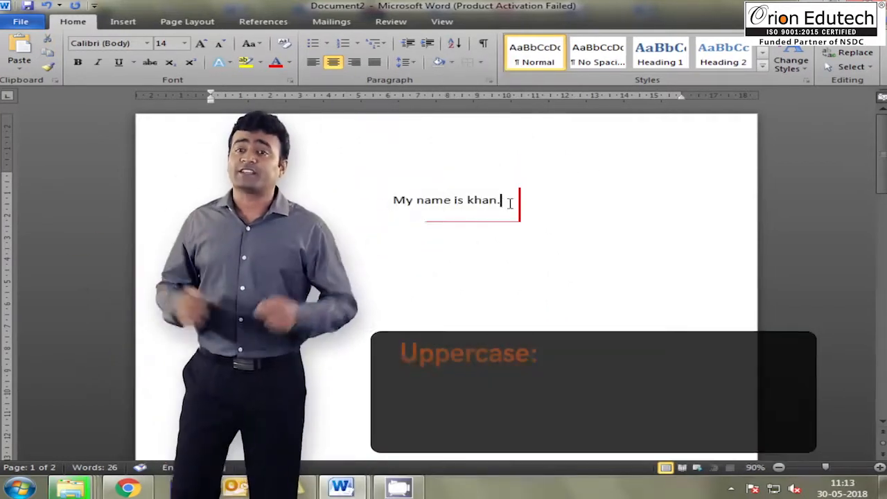
mouse_move(251, 43)
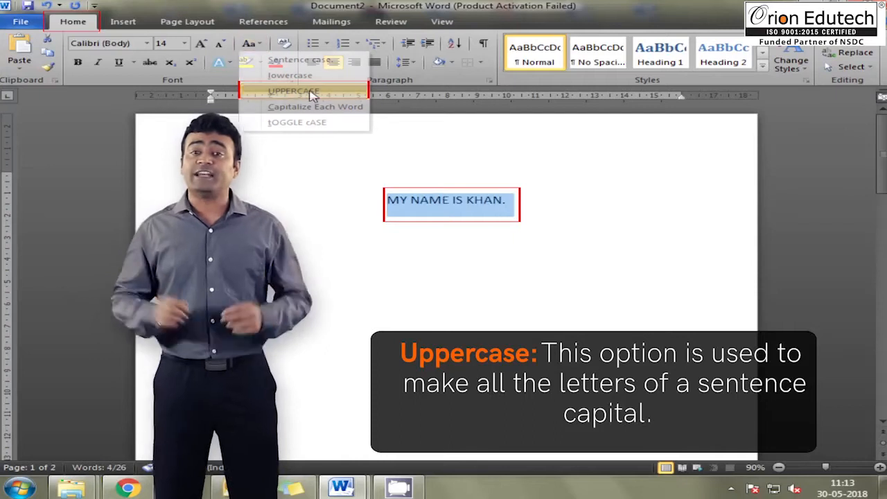
Apply UPPERCASE so the sentence reads 'MY NAME IS KHAN.'
left_click(293, 91)
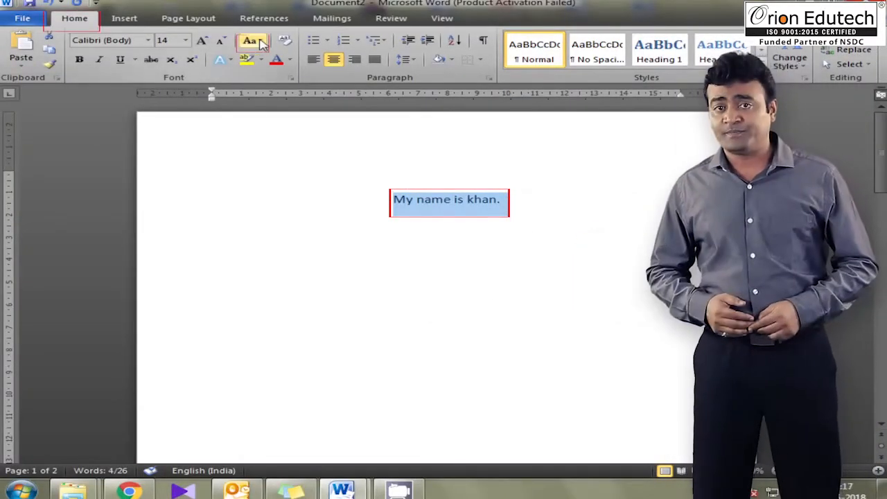
Apply Capitalize Each Word so the sentence reads 'My Name Is Khan.'
left_click(249, 40)
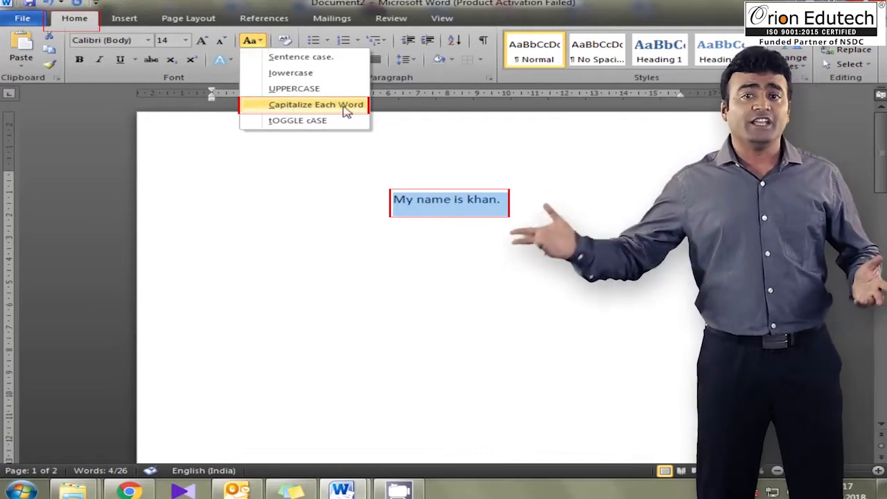
left_click(316, 104)
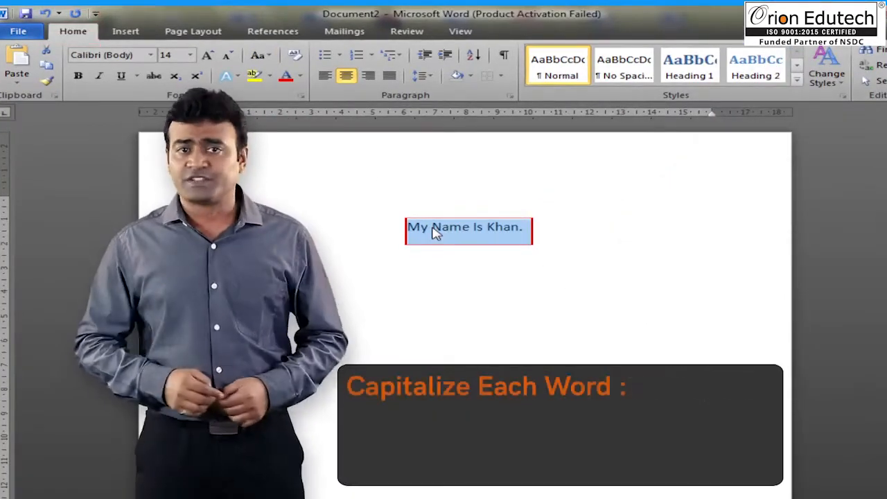